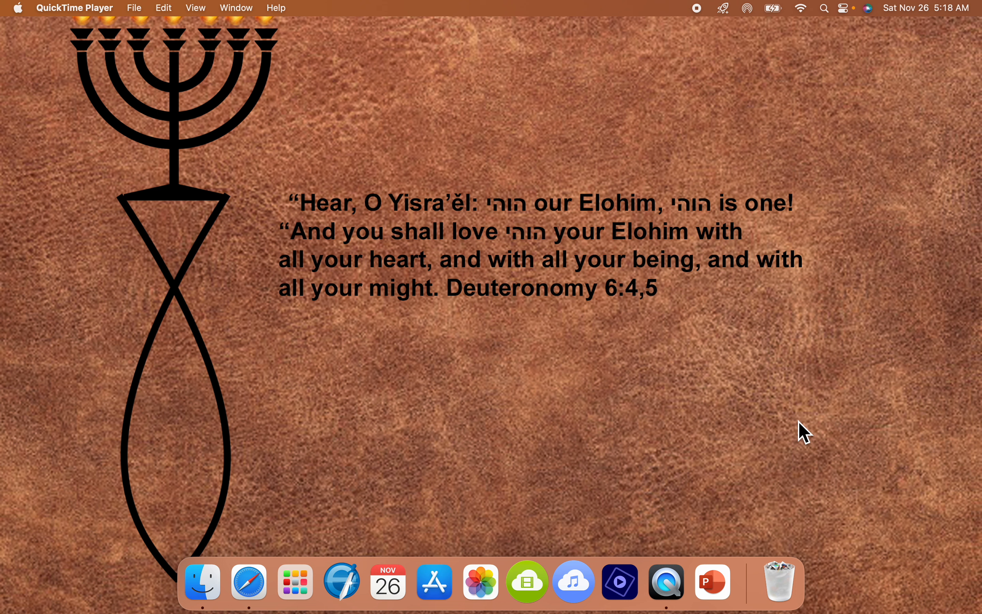
mouse_move(249, 583)
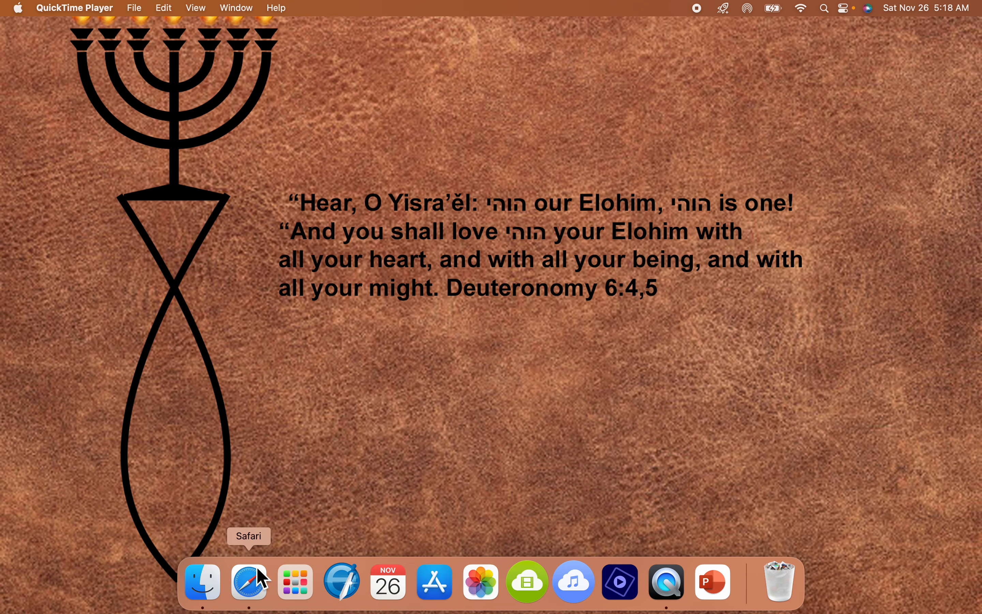
mouse_move(252, 600)
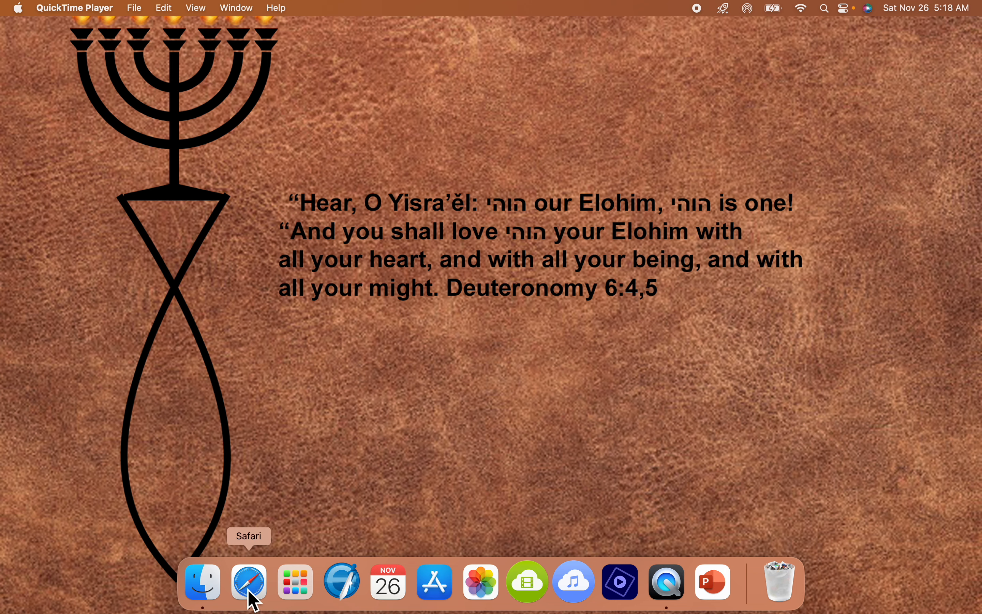
Launch Safari, load e-sword.net and put the browser window in full screen.
left_click(248, 582)
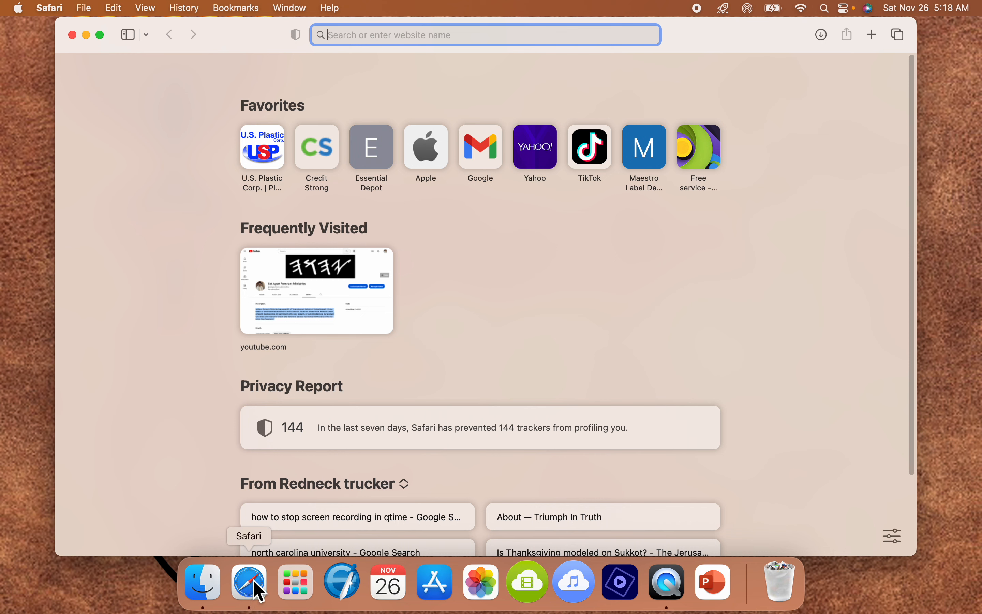
mouse_move(446, 45)
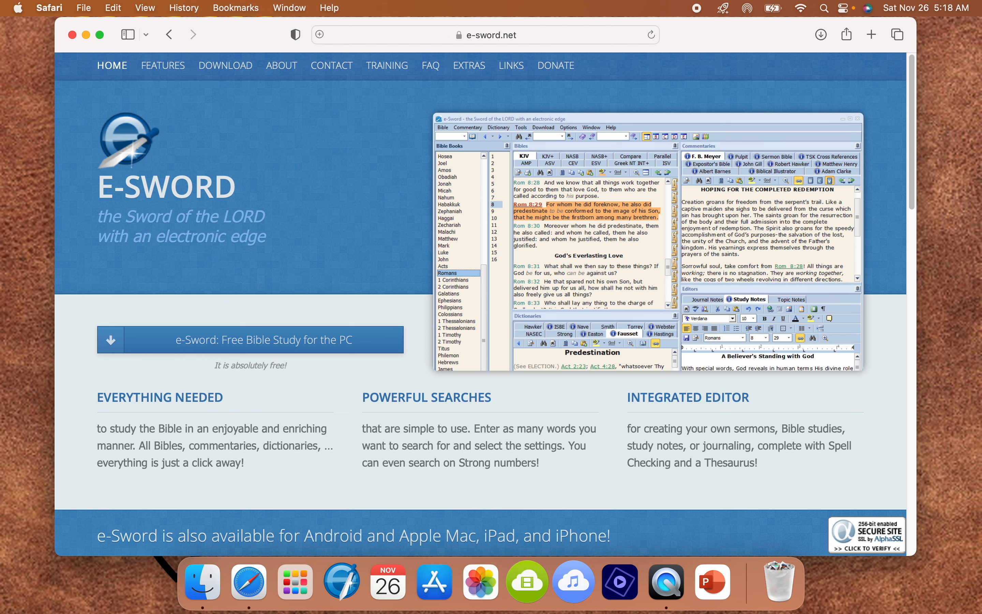
mouse_move(100, 35)
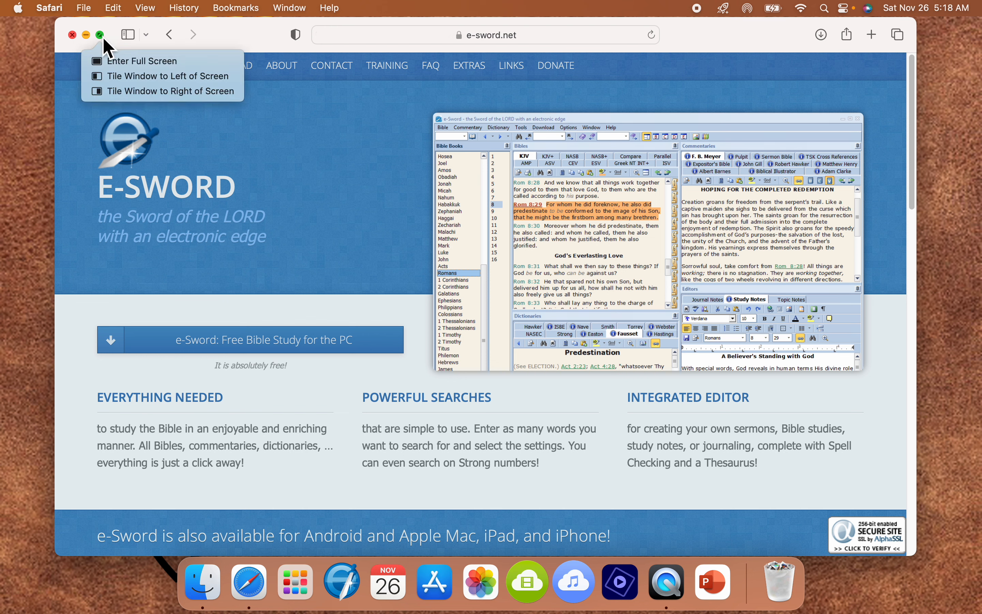
left_click(149, 61)
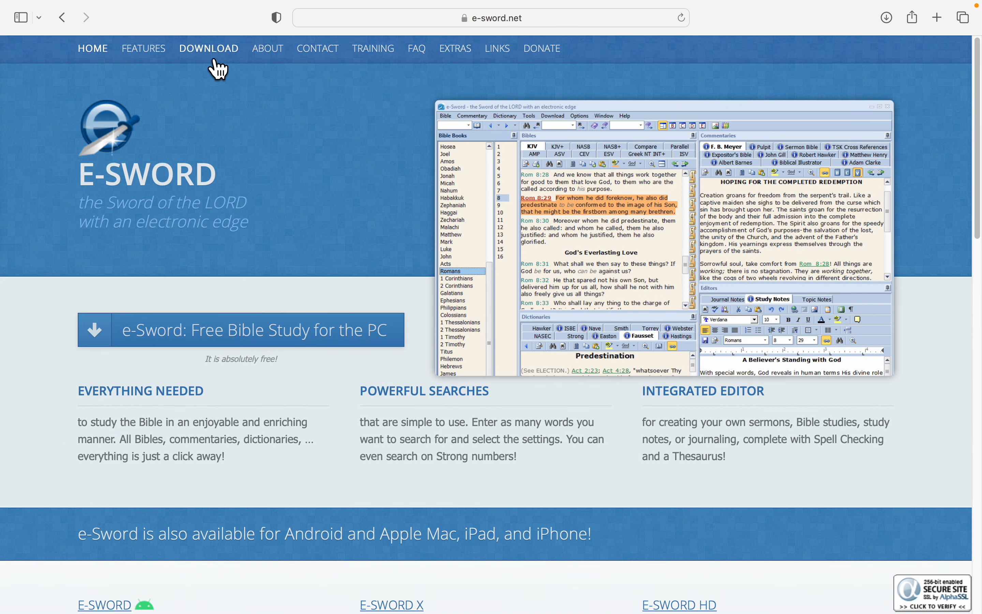
From the PC downloads page, follow the E-SWORD X link to the Mac page in a new tab.
left_click(209, 48)
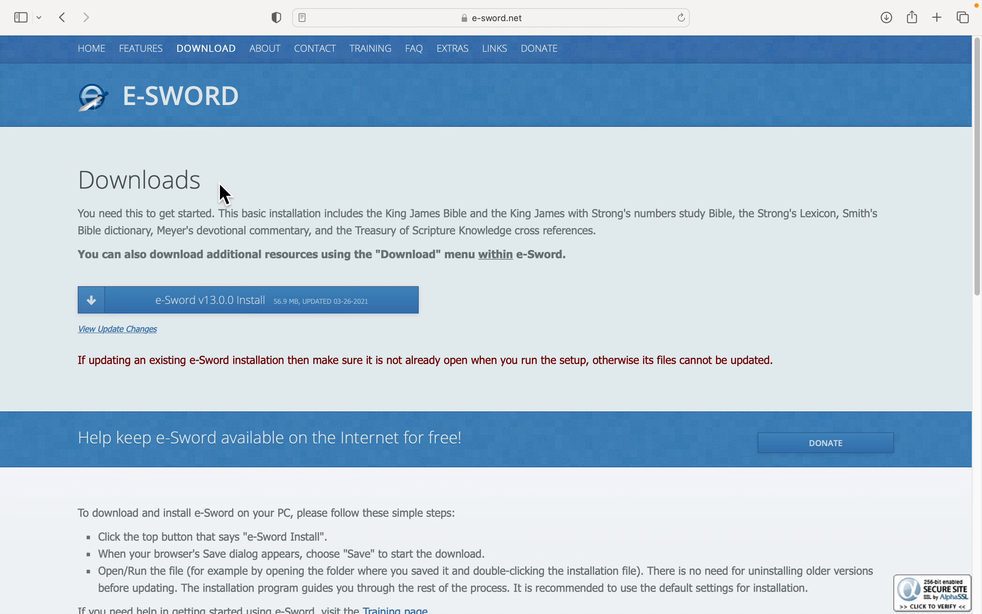
scroll("down", 3)
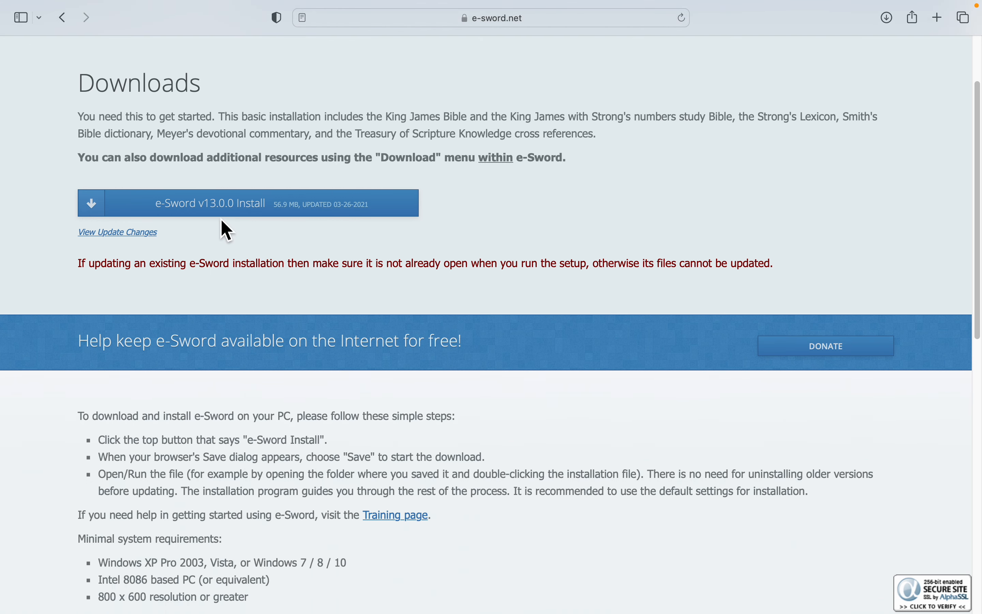
mouse_move(217, 219)
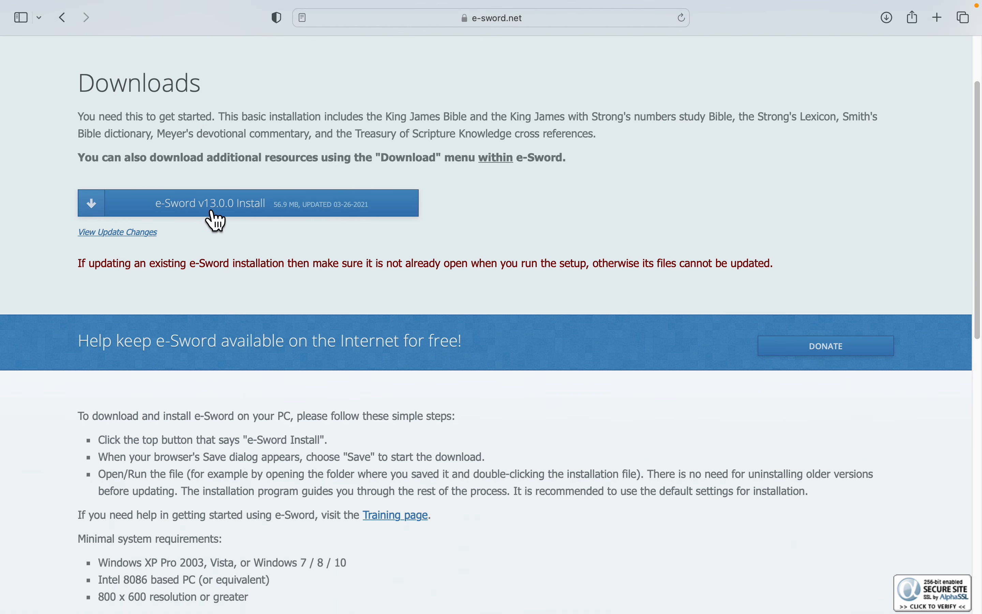
mouse_move(210, 232)
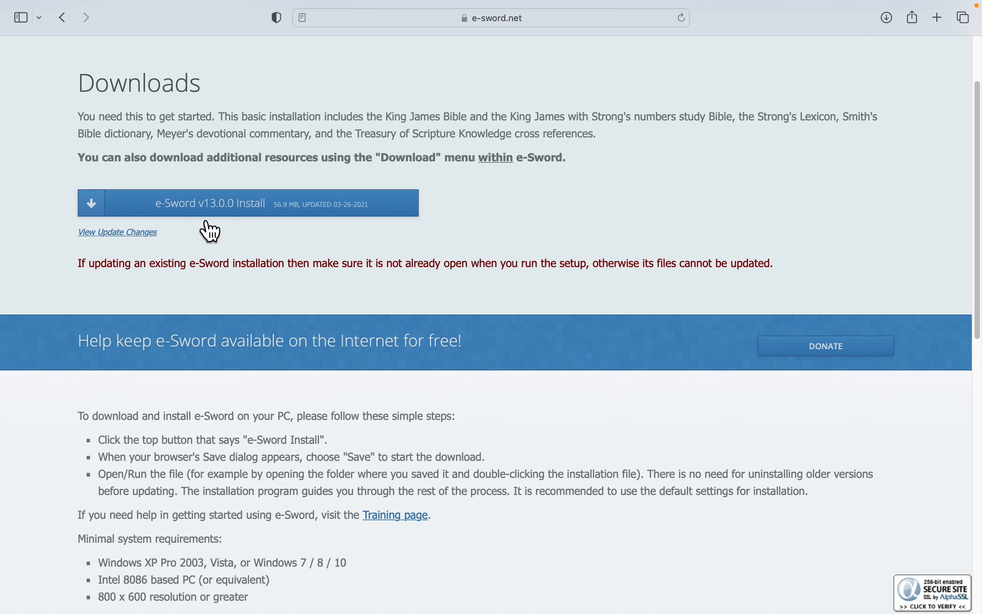
scroll("down", 3)
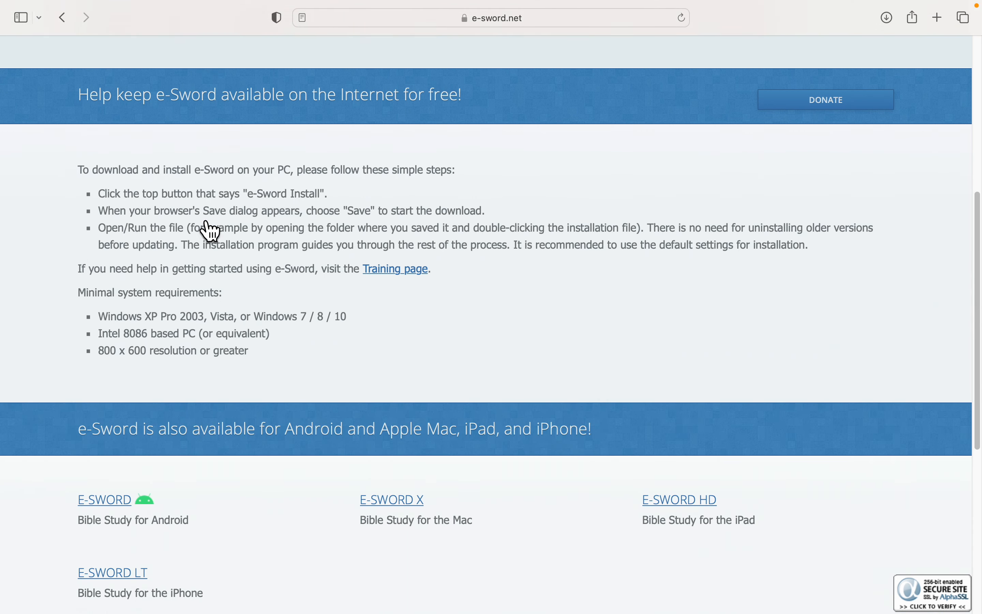
scroll("down", 3)
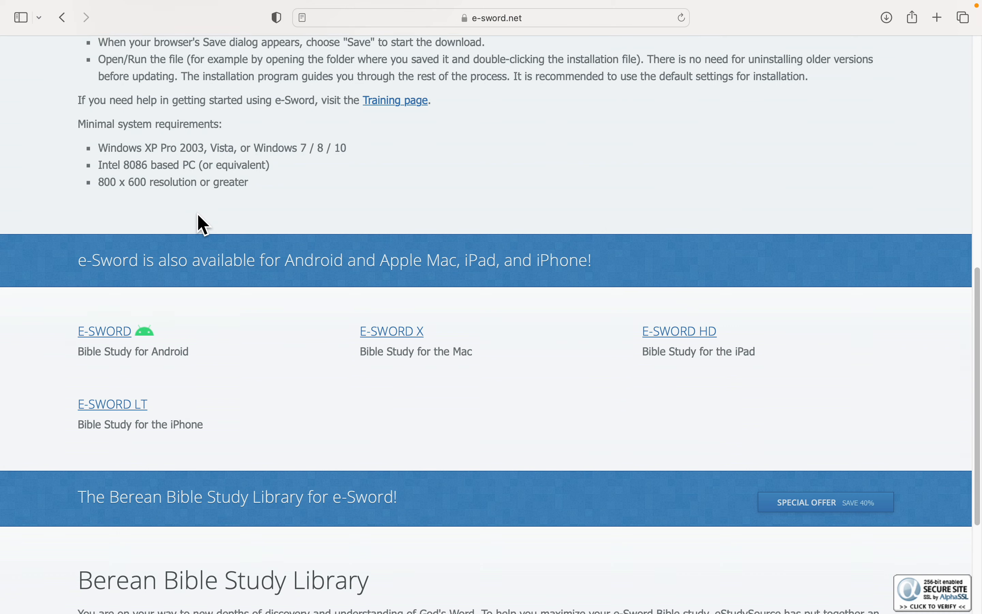
scroll("down", 3)
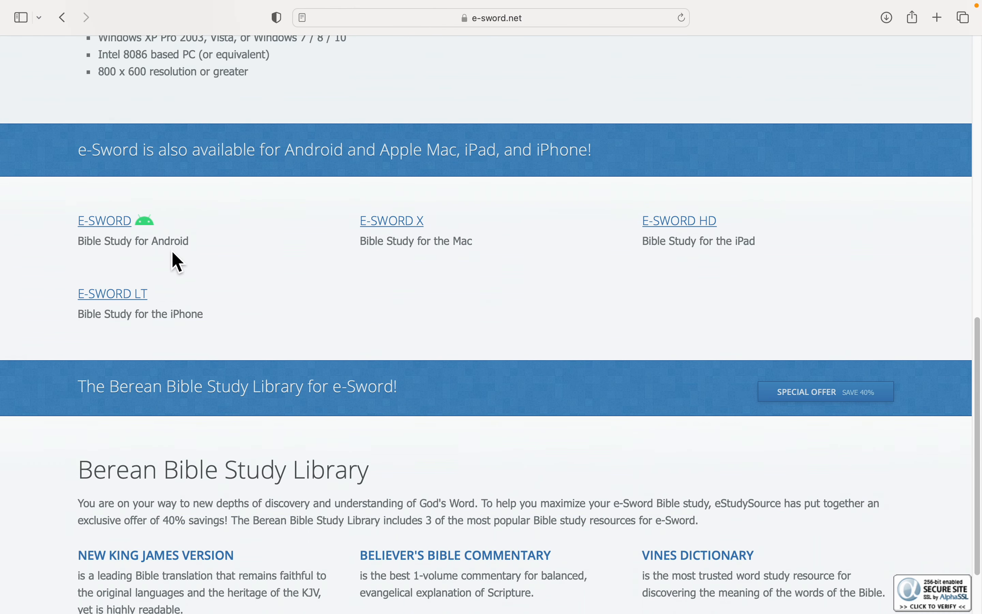
mouse_move(182, 290)
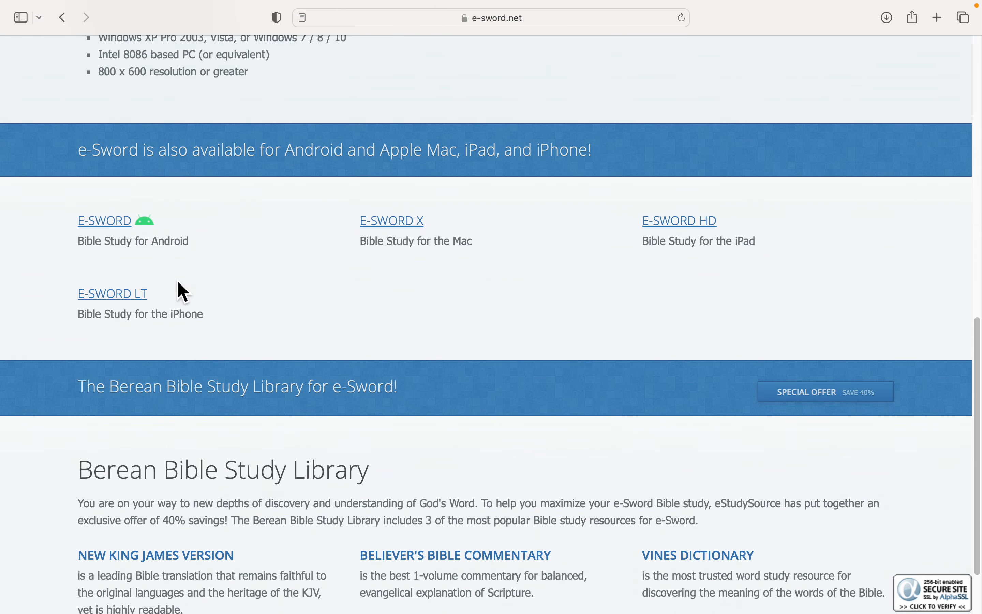
mouse_move(385, 292)
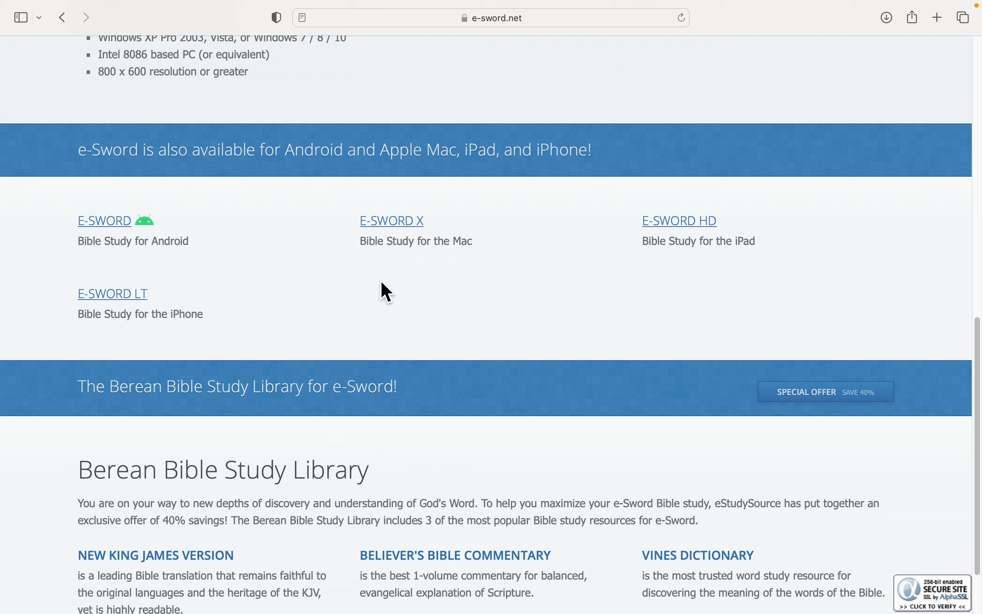
mouse_move(384, 262)
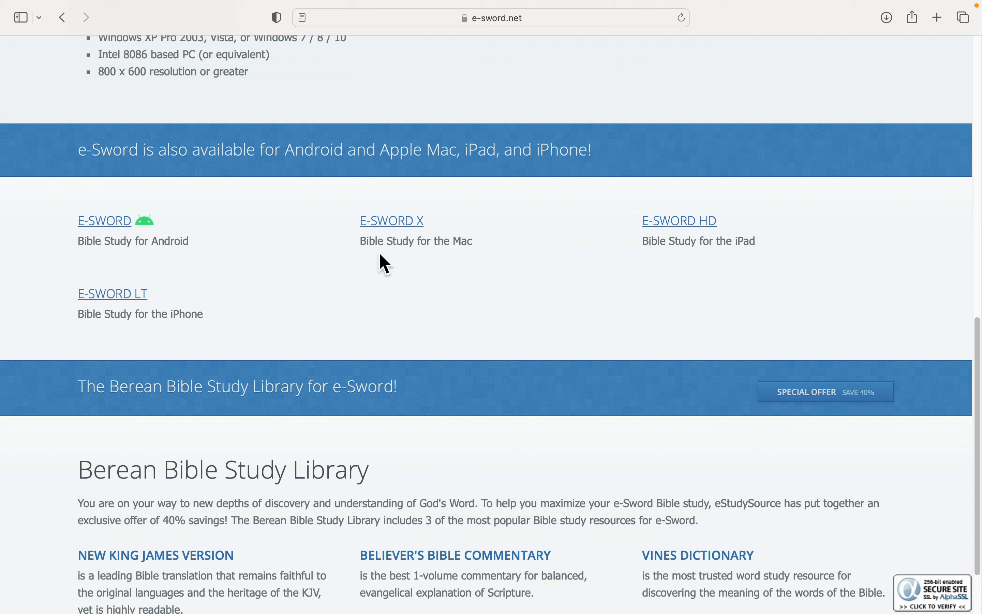
mouse_move(715, 243)
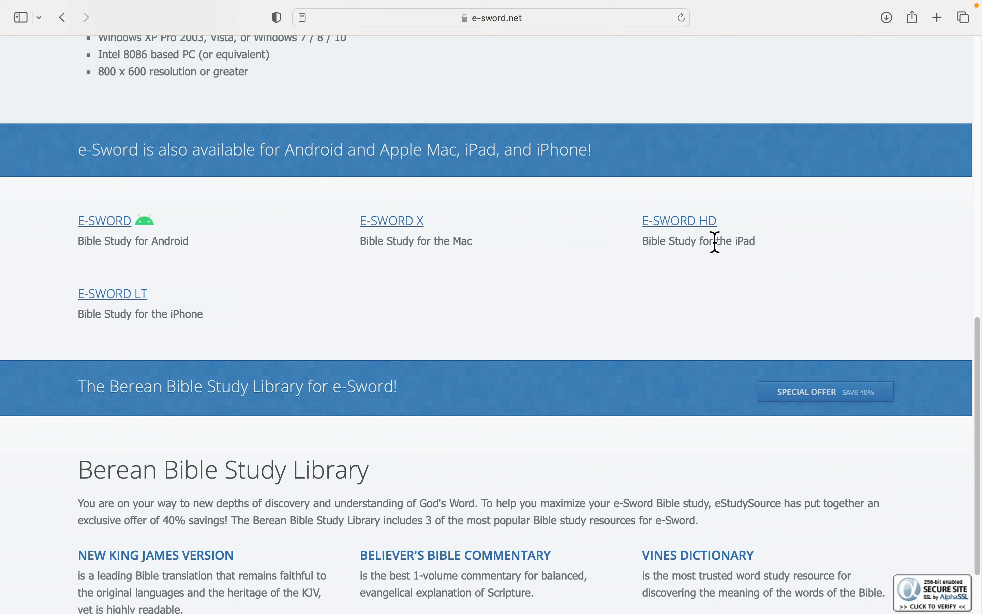
mouse_move(474, 316)
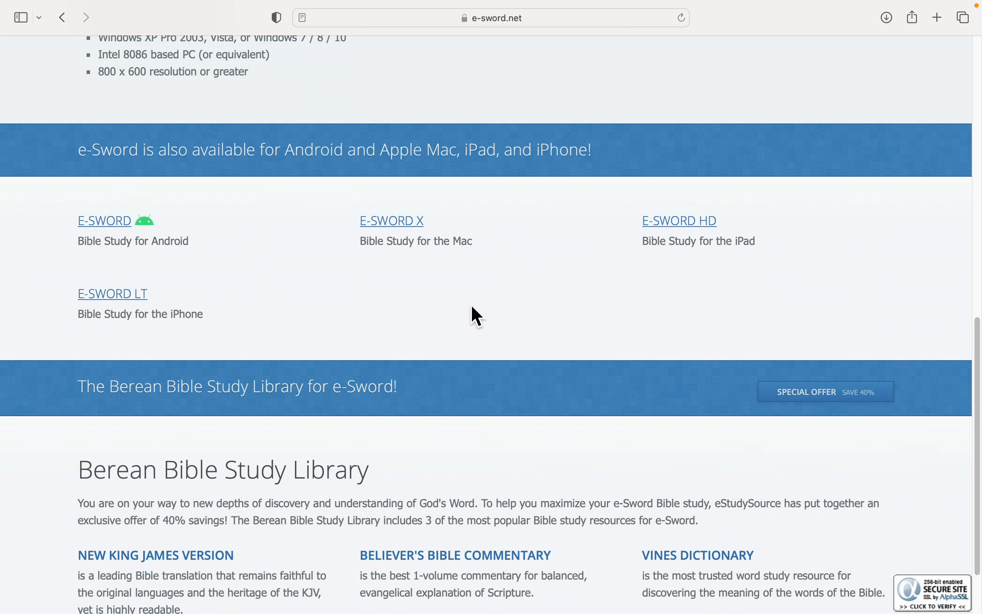
scroll("up", 3)
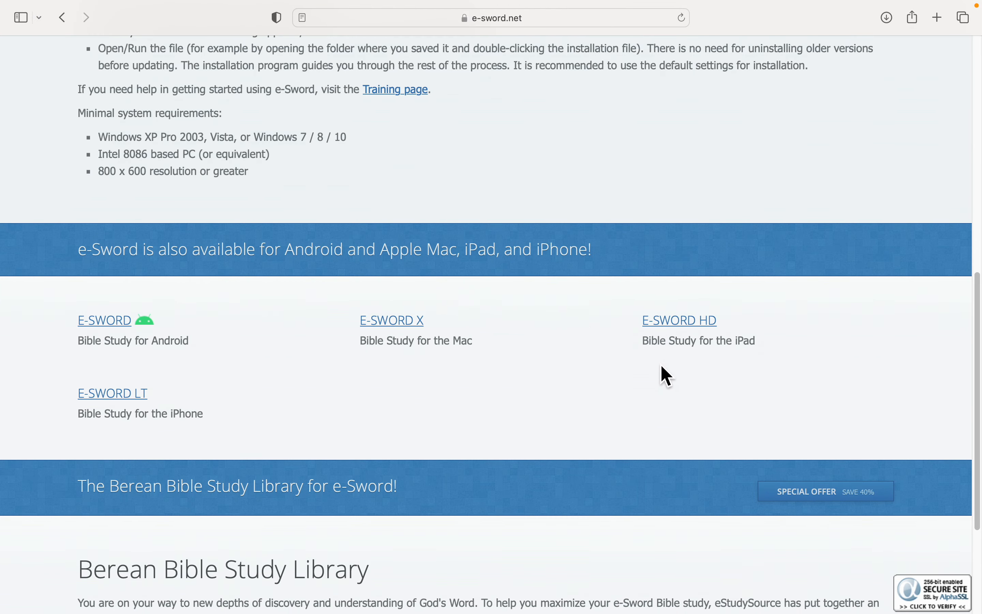
mouse_move(390, 363)
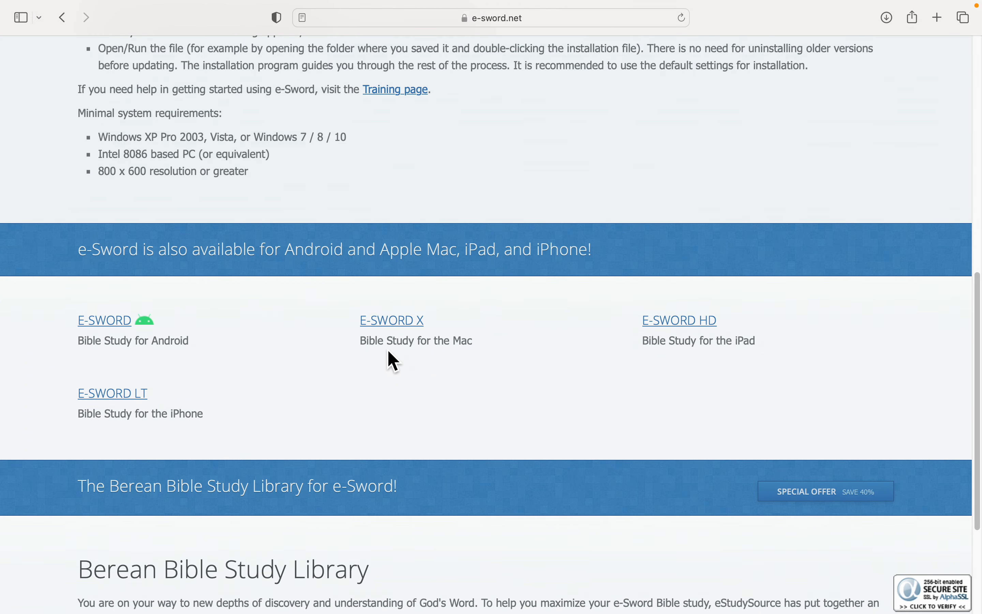
left_click(391, 320)
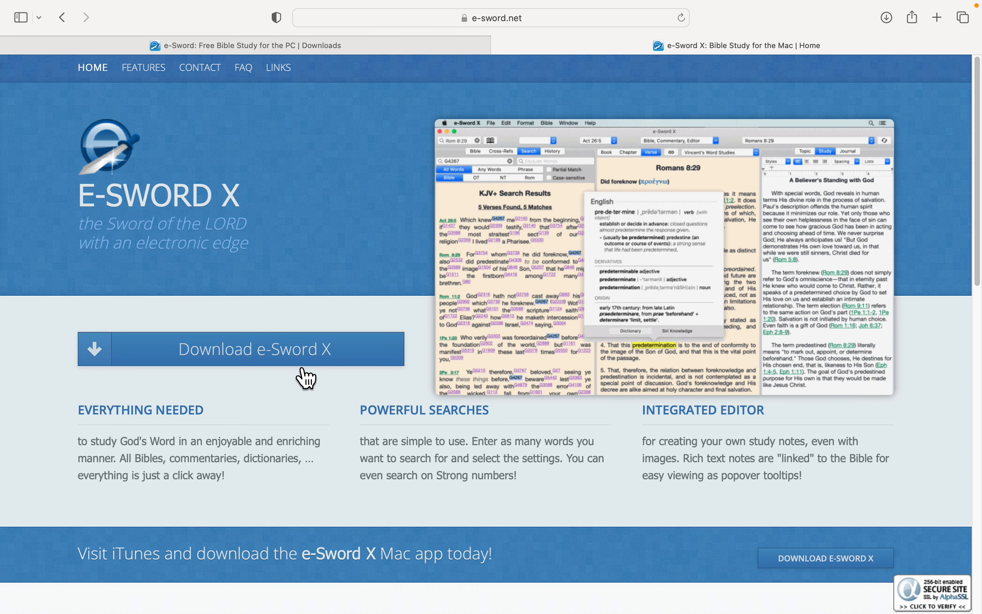
Scroll past the download banner to the Features section with Location Maps and Parallel Bible.
scroll("down", 3)
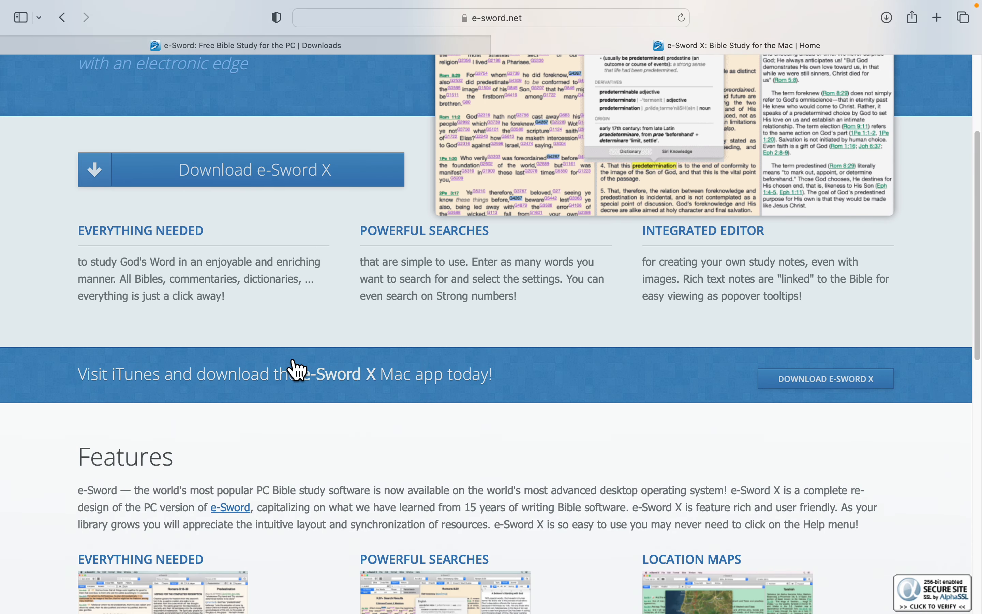
scroll("down", 3)
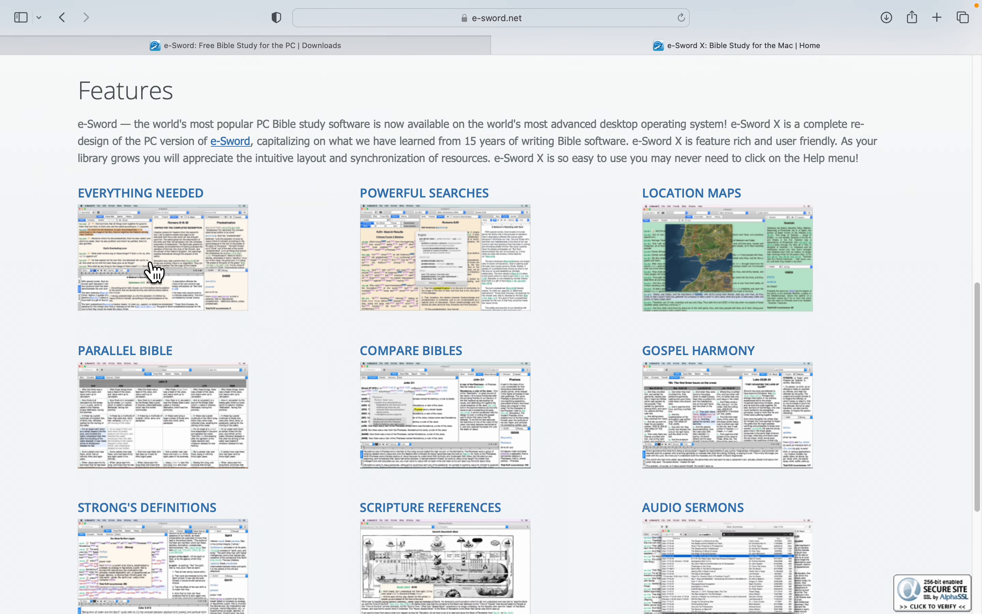
mouse_move(662, 306)
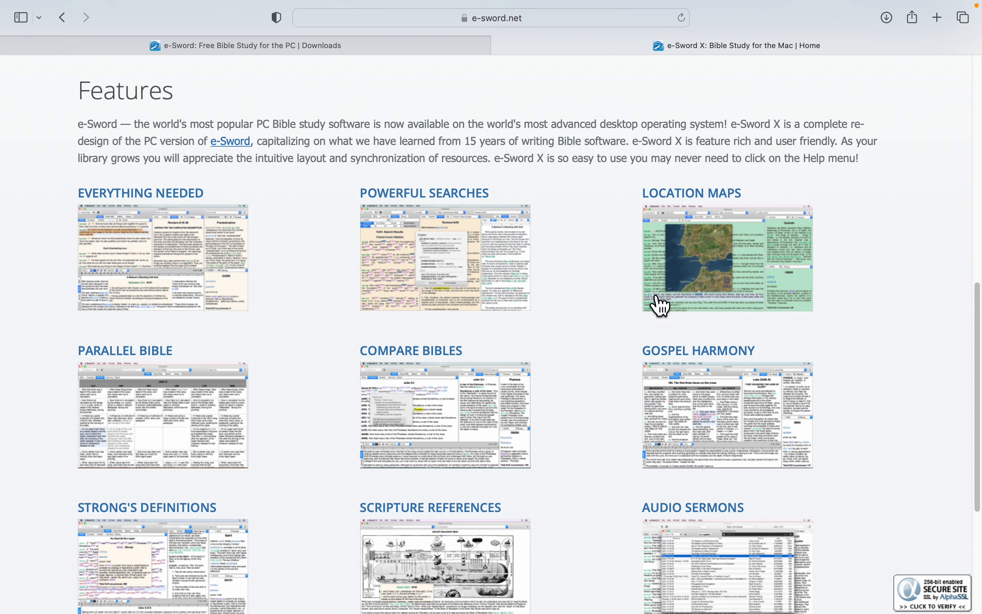
mouse_move(676, 312)
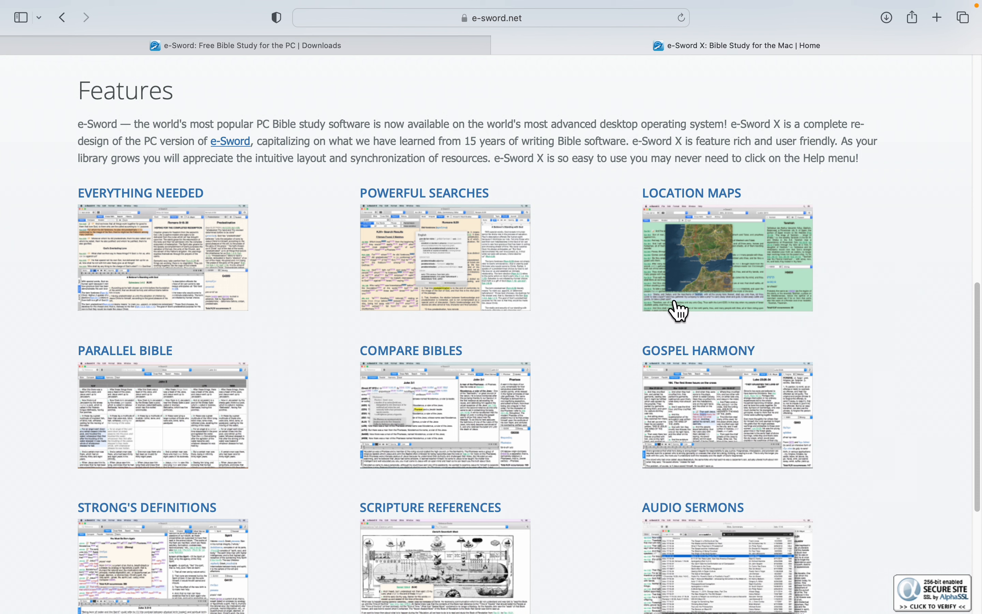
mouse_move(740, 227)
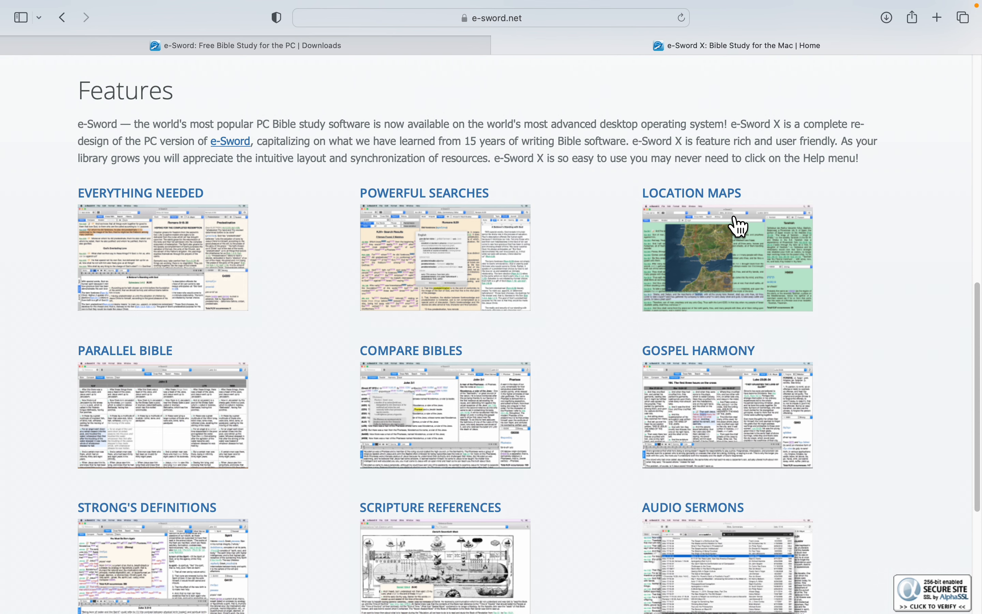
mouse_move(180, 388)
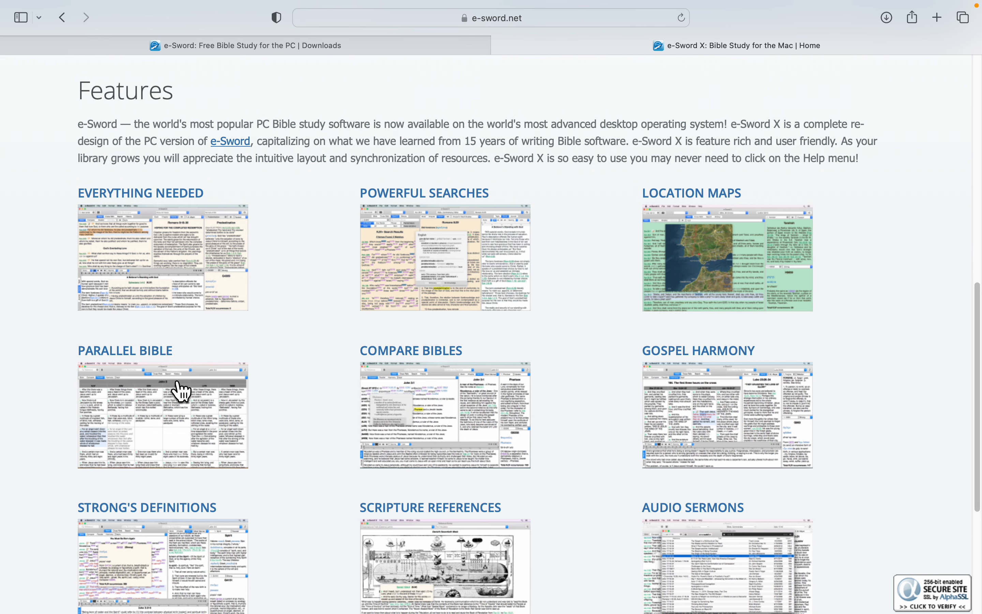
Scroll through the feature gallery to Dark Mode, Usage Tips and the footer, then back to the top.
scroll("down", 3)
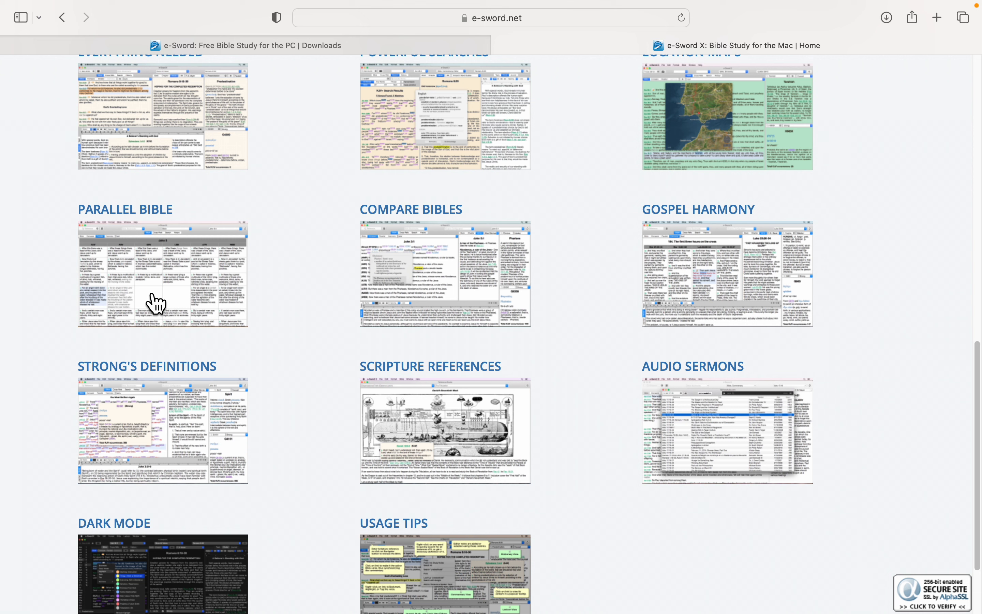
mouse_move(114, 282)
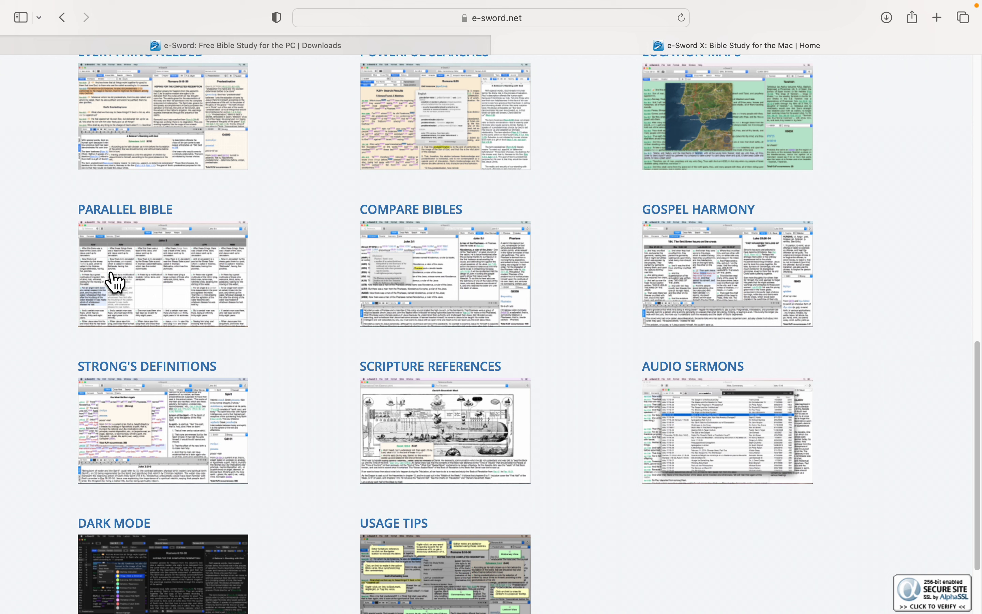
mouse_move(282, 282)
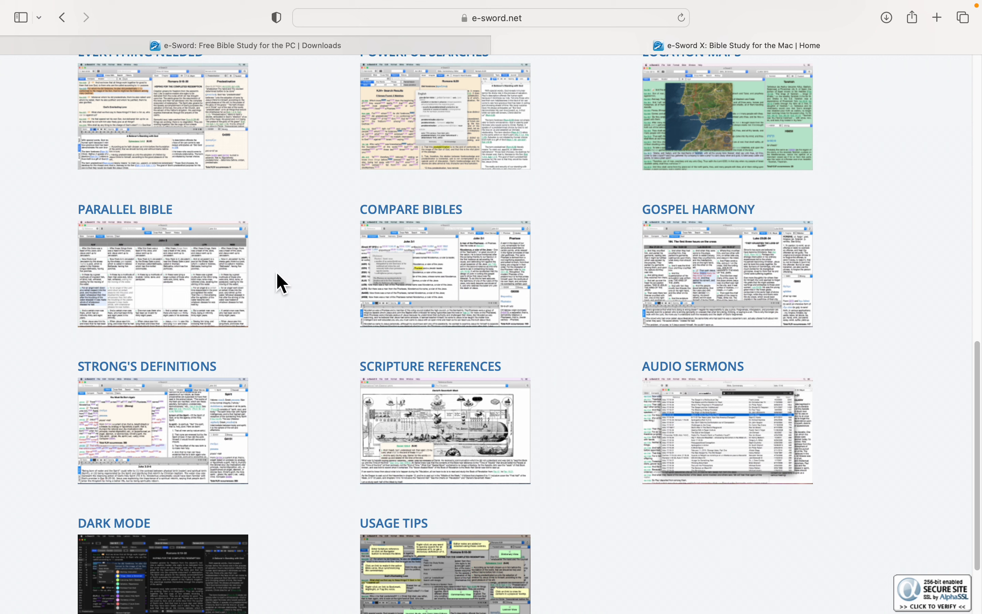
mouse_move(715, 301)
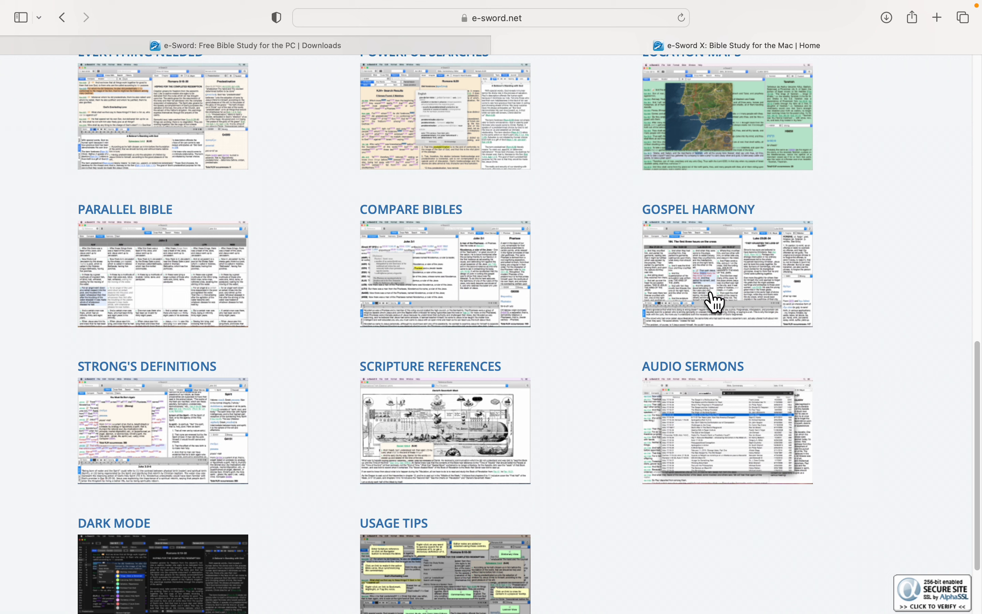
scroll("down", 3)
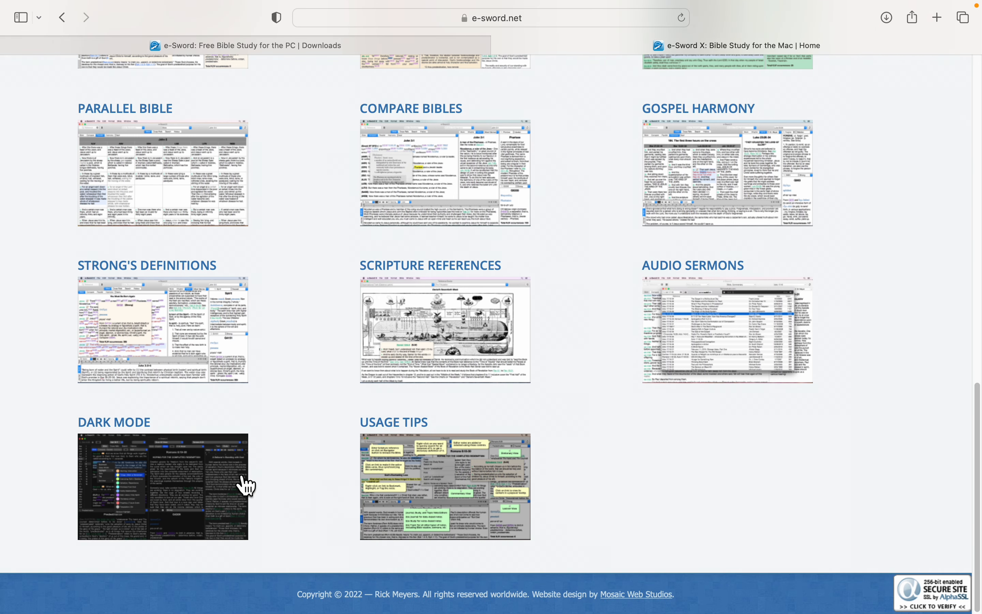
mouse_move(144, 319)
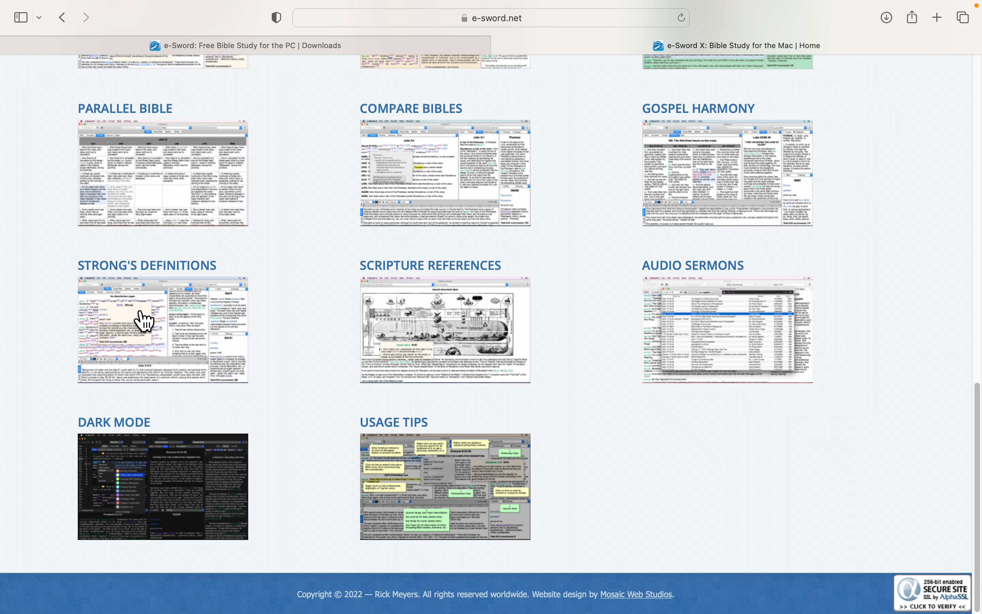
mouse_move(317, 320)
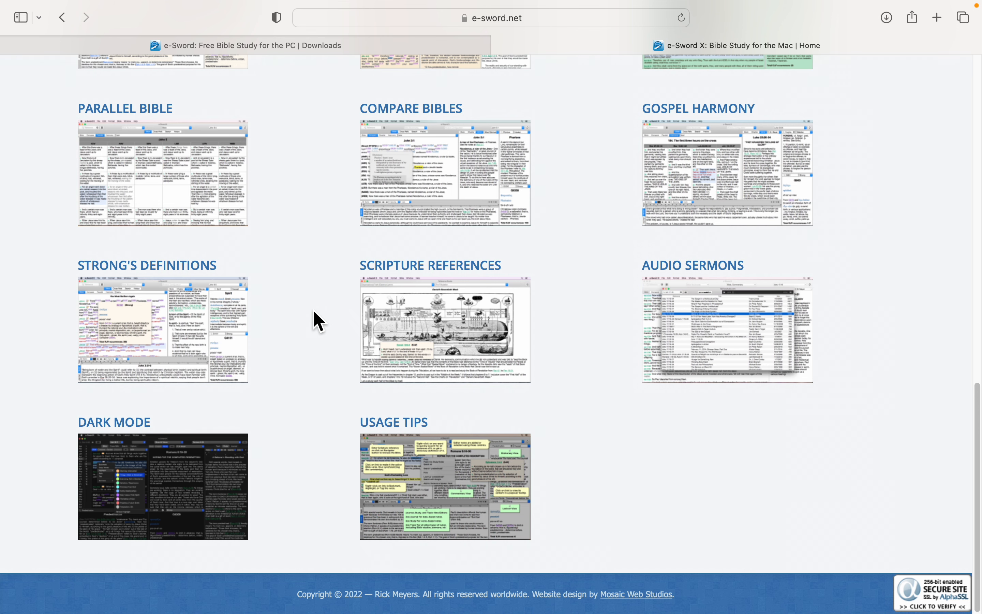
scroll("up", 3)
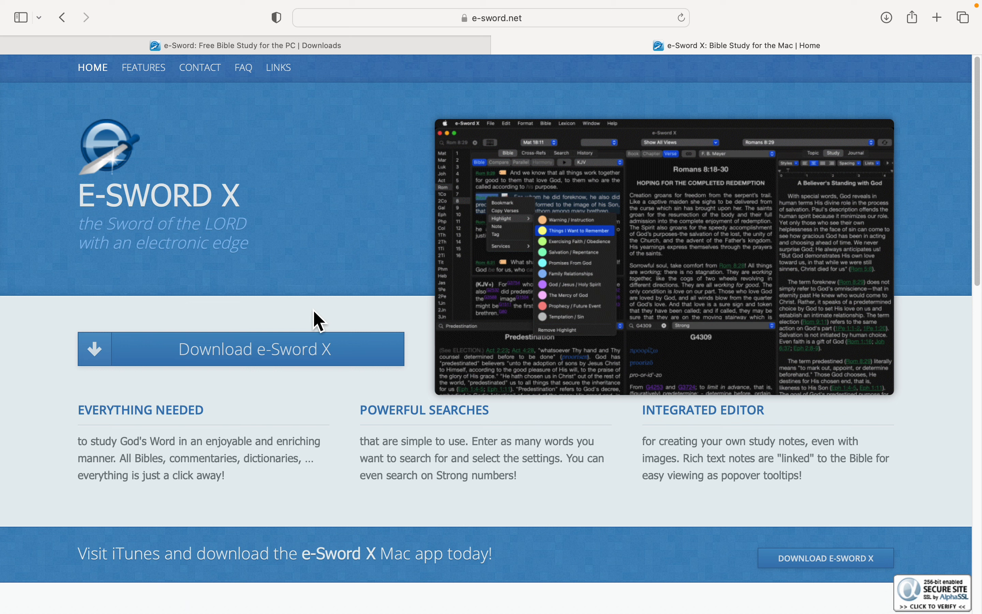
mouse_move(323, 303)
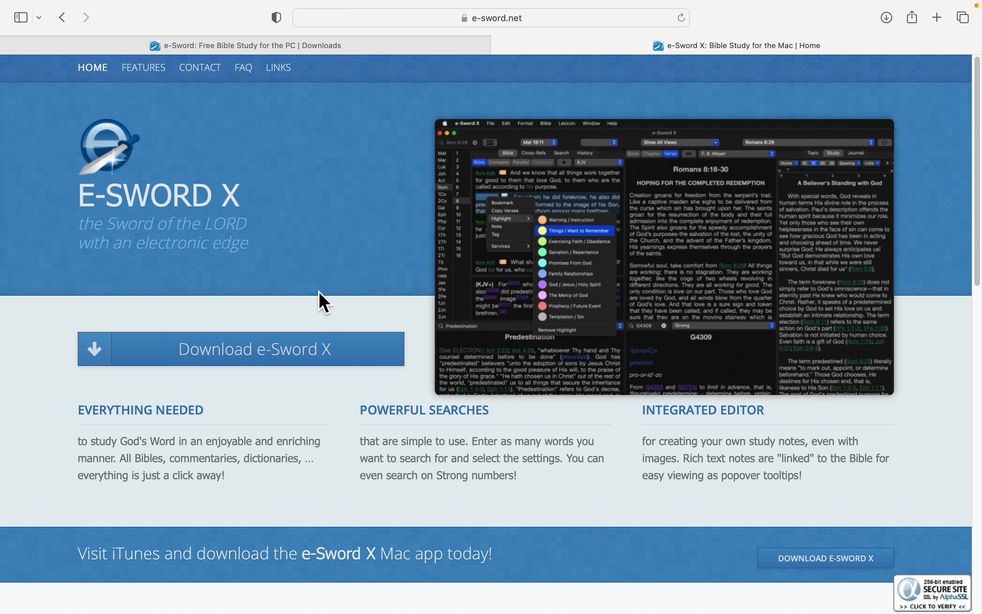